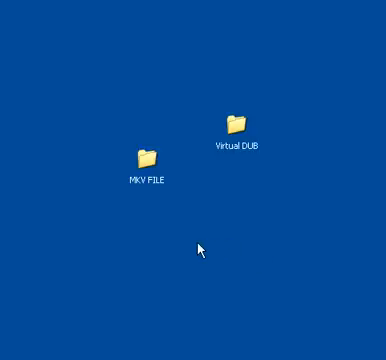
mouse_move(190, 249)
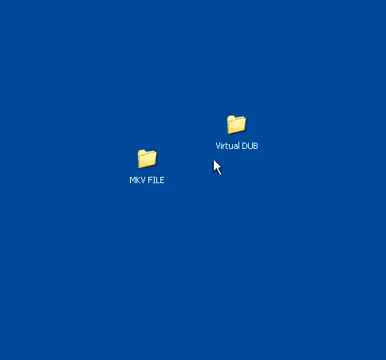
- Open the desktop MKV FILE folder and view part1.avi's details (1:17, 576×304, 10.4 MB)
double_click(142, 158)
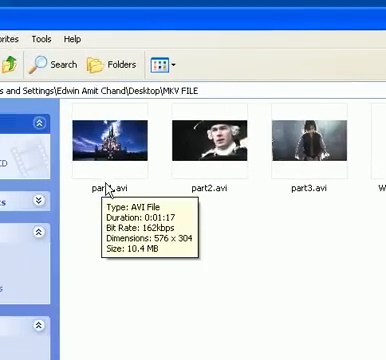
mouse_move(245, 235)
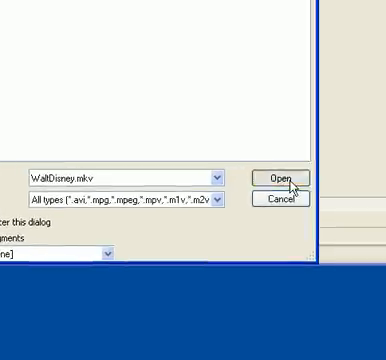
- Open WaltDisney.mkv in VirtualDubMod
click(287, 176)
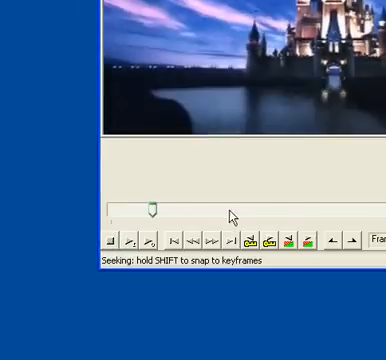
drag(148, 206, 275, 165)
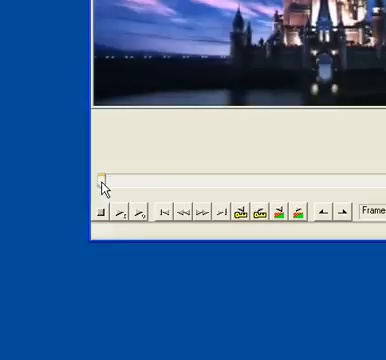
- Drag the position slider back to the very start of WaltDisney.mkv
drag(105, 185, 237, 181)
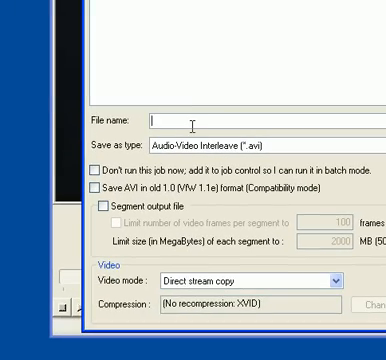
- Save the marked opening portion as part1 using direct stream copy
text(part1)
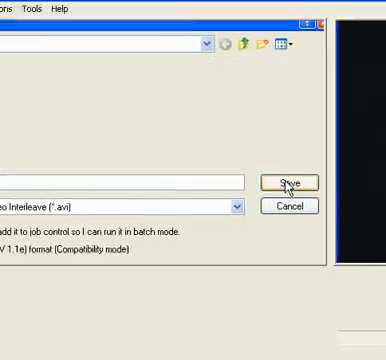
click(287, 180)
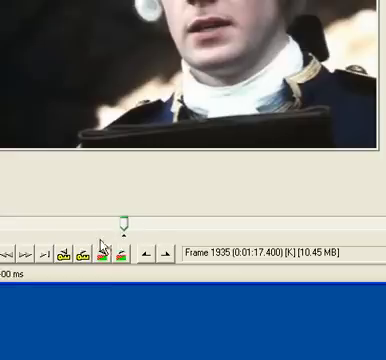
mouse_move(125, 215)
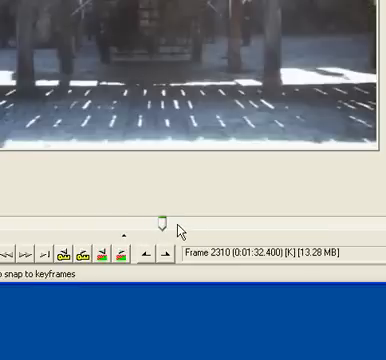
- Drag the slider forward from frame 1935 to the ~10 MB end of part two
drag(161, 210, 200, 210)
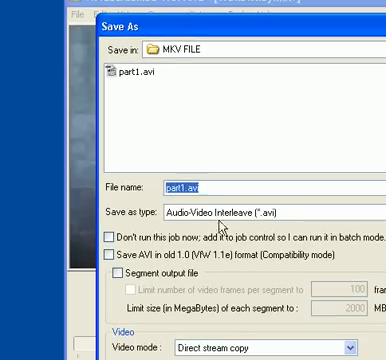
- Enter part2.avi as the file name in the MKV FILE folder
text(part2.avi)
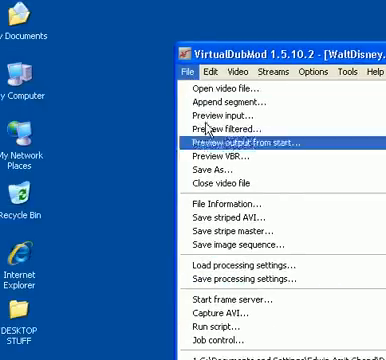
- Operate the VirtualDubMod window, leaving the video preview on a face close-up
click(203, 186)
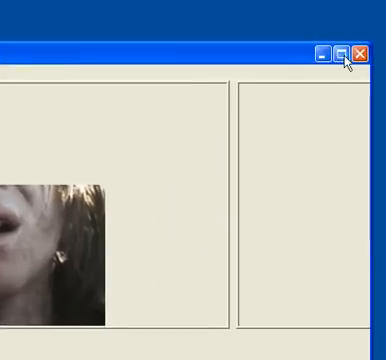
- Close VirtualDubMod and open the MKV FILE folder on the desktop
click(361, 53)
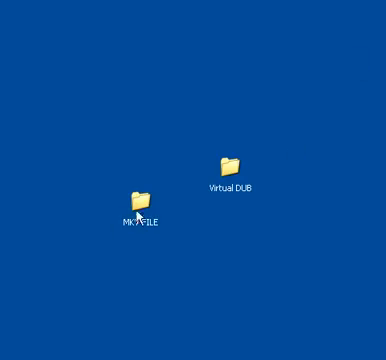
double_click(135, 192)
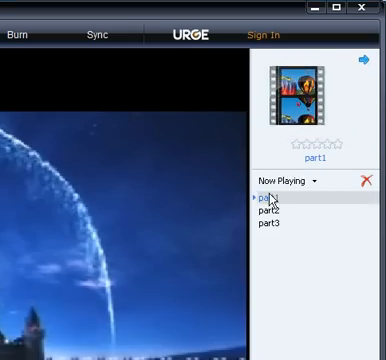
- Play the part1 clip in Windows Media Player, then close the player
click(363, 8)
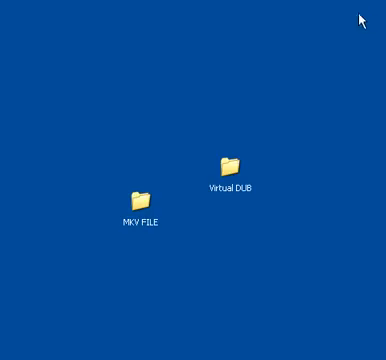
mouse_move(127, 274)
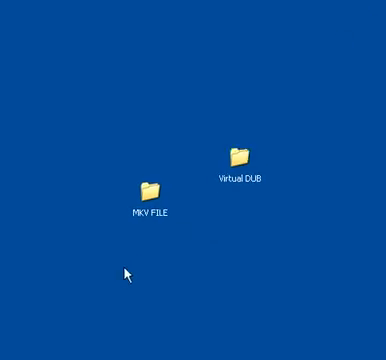